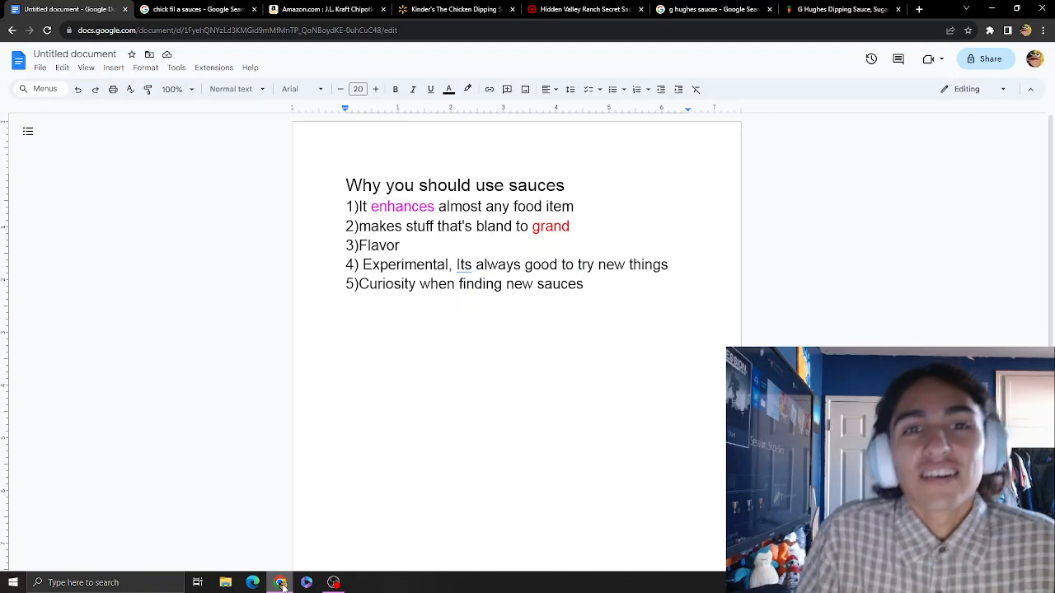
mouse_move(740, 193)
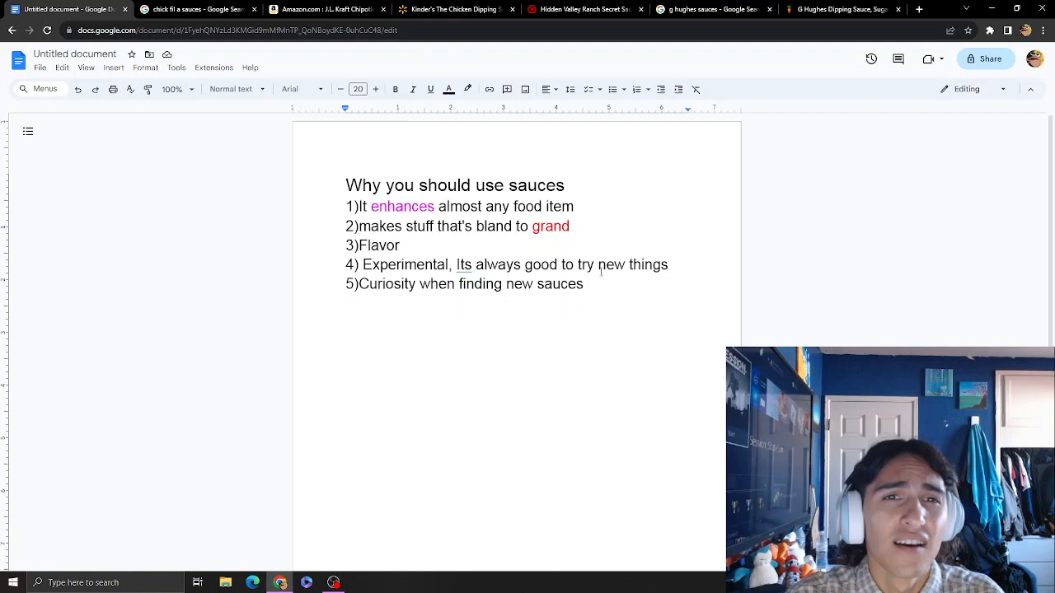
mouse_move(313, 227)
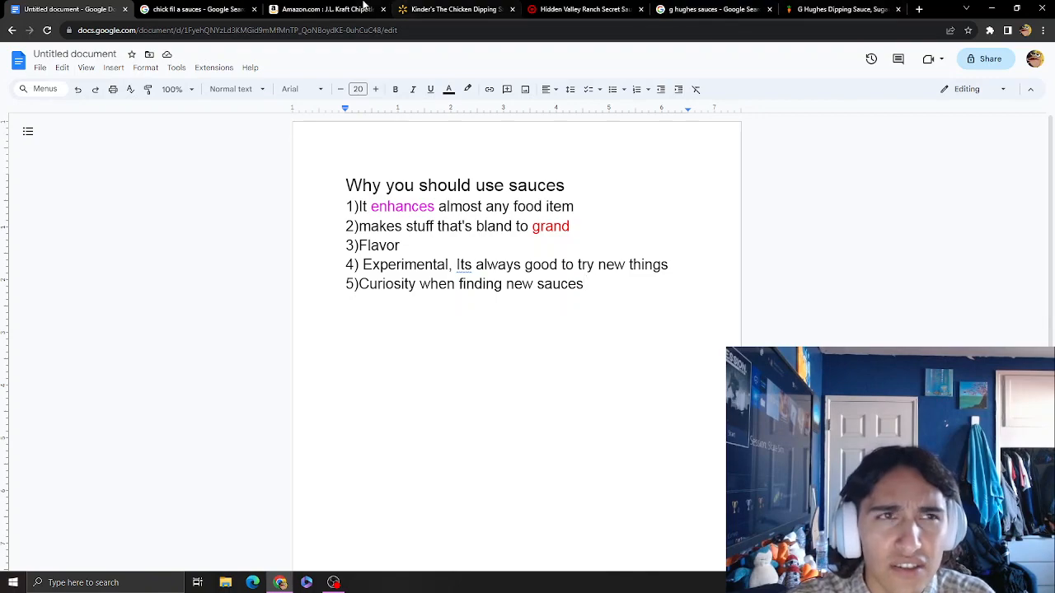
Browse the Google image results for 'chick fil a sauces', scanning bottled and packet varieties
left_click(195, 10)
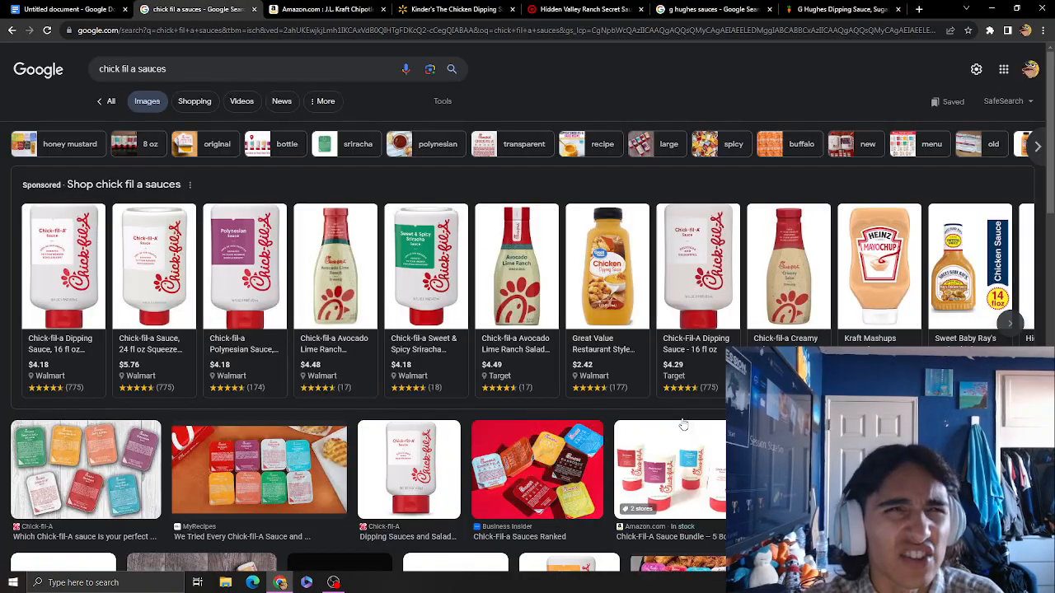
scroll("down", 3)
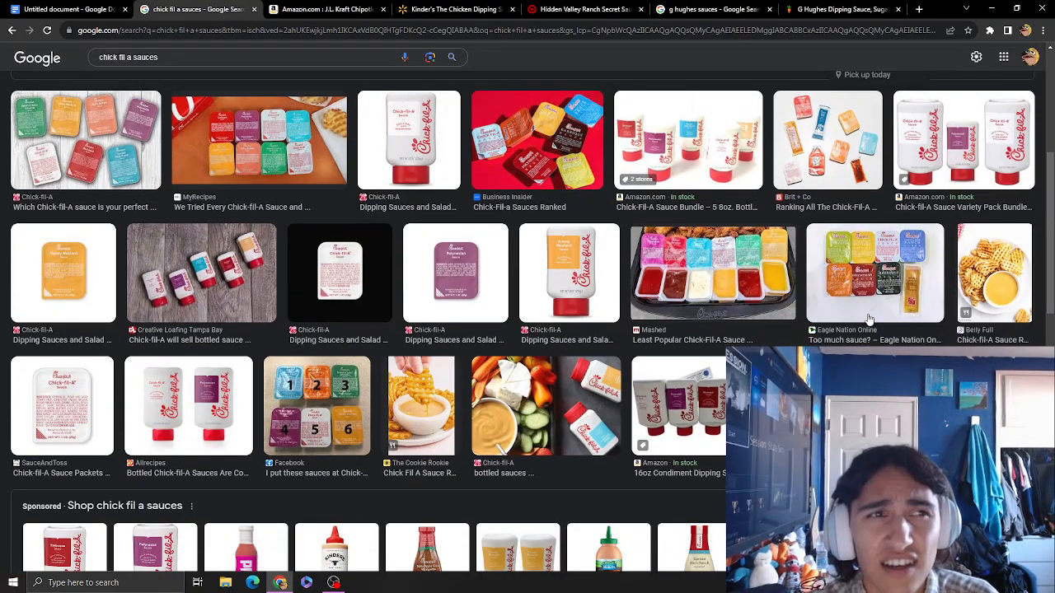
mouse_move(230, 283)
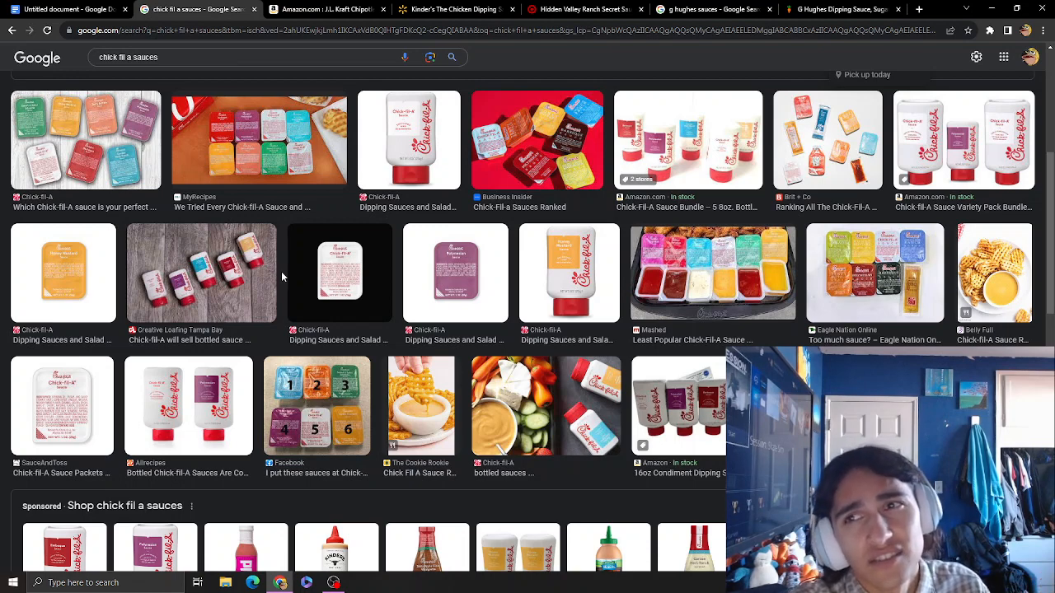
mouse_move(162, 295)
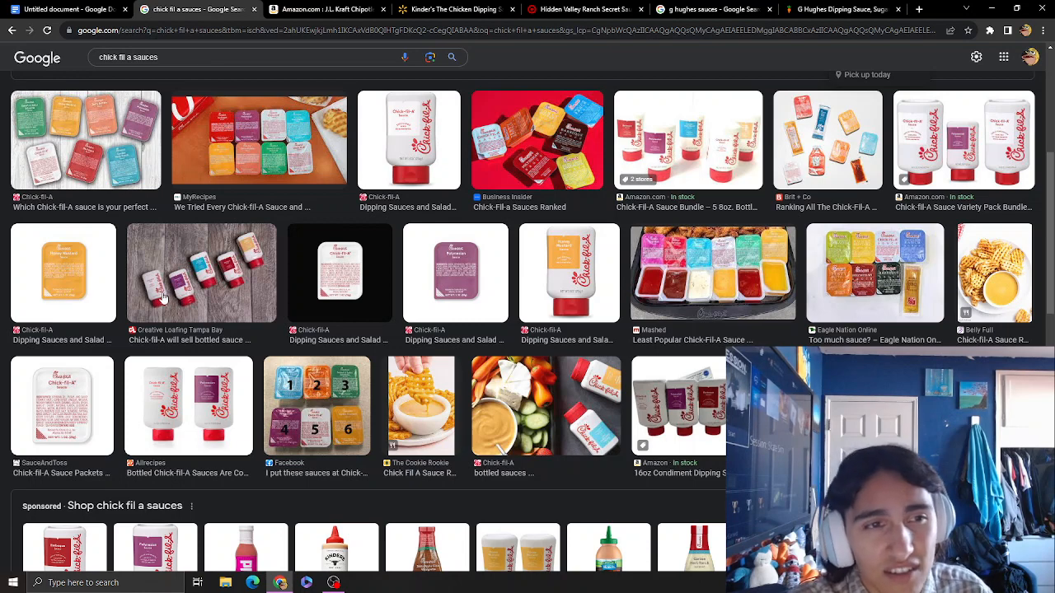
mouse_move(287, 277)
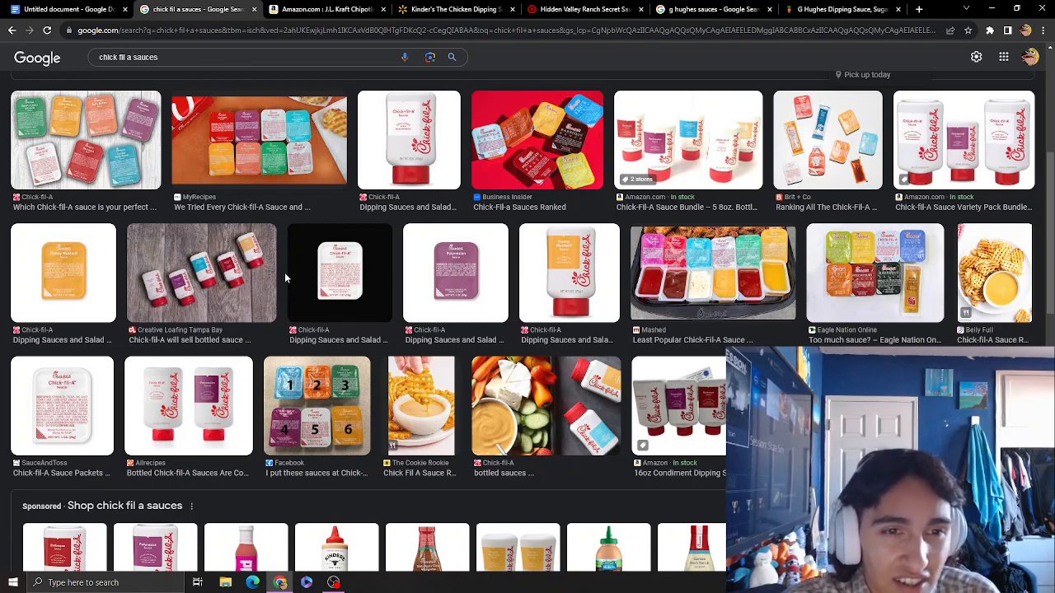
mouse_move(593, 215)
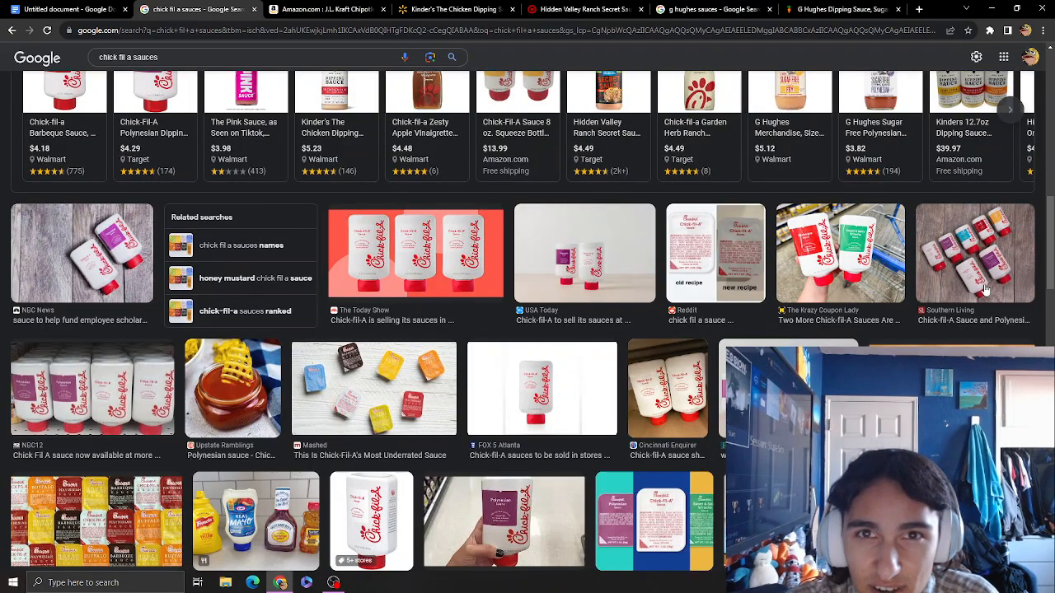
scroll("up", 3)
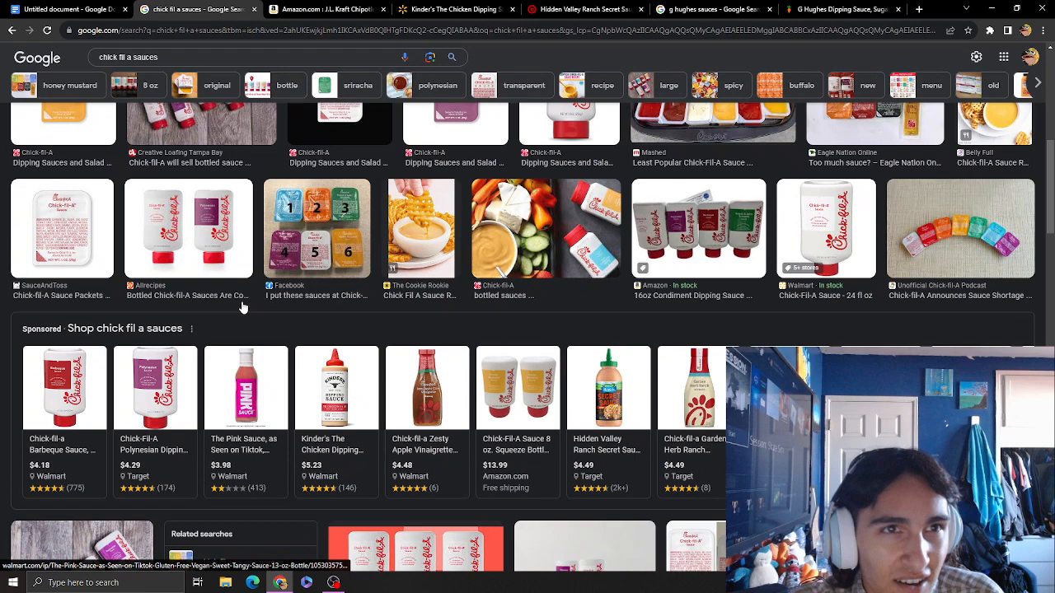
scroll("up", 3)
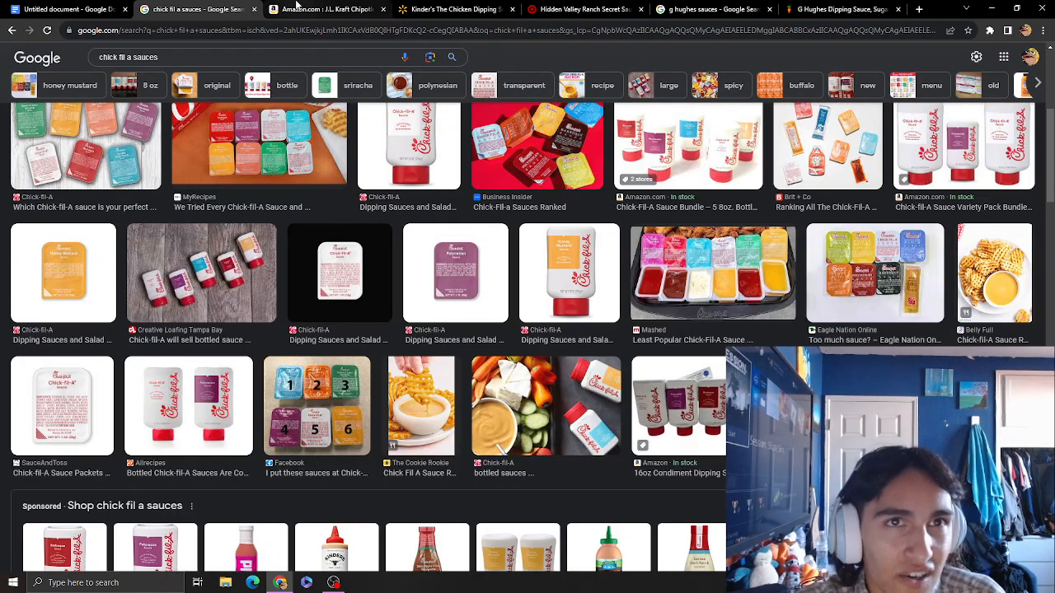
Show the Amazon page for J.L. Kraft Chipotle Aioli 12 fl oz, dismissing the Honey popup to see price and details
left_click(327, 9)
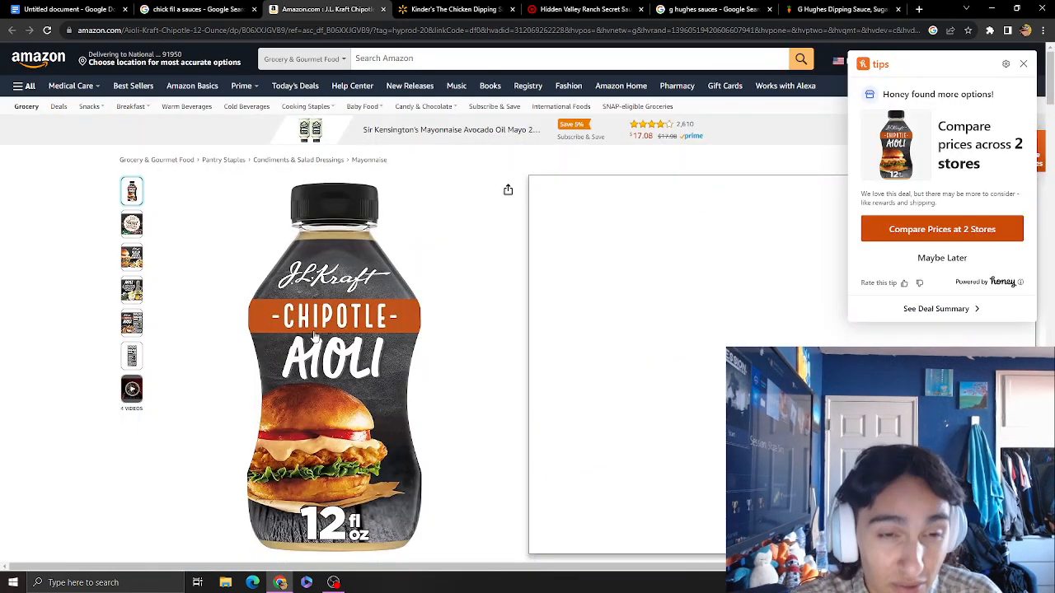
scroll("down", 3)
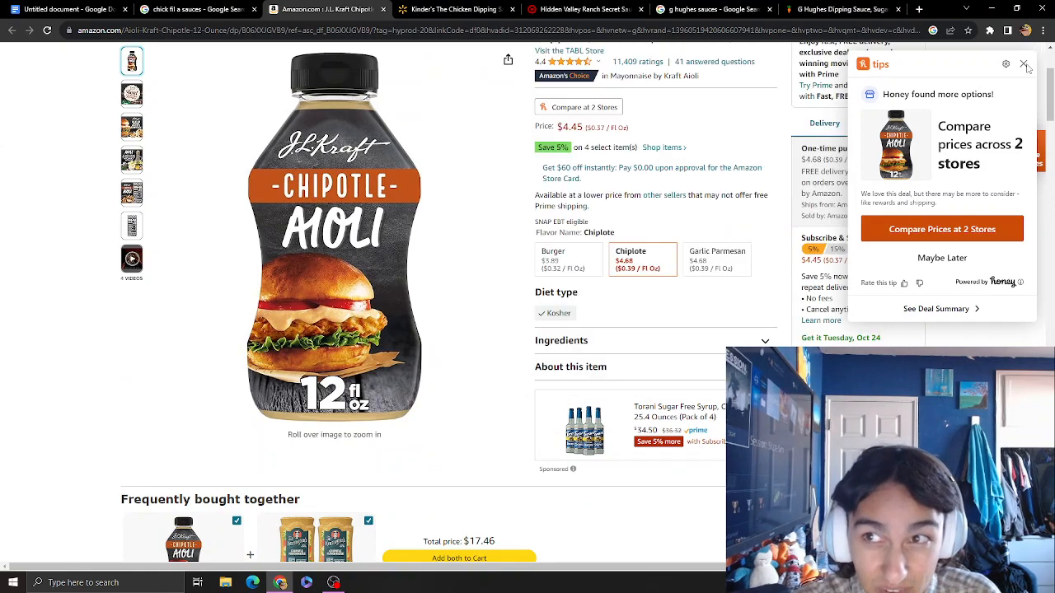
left_click(1025, 64)
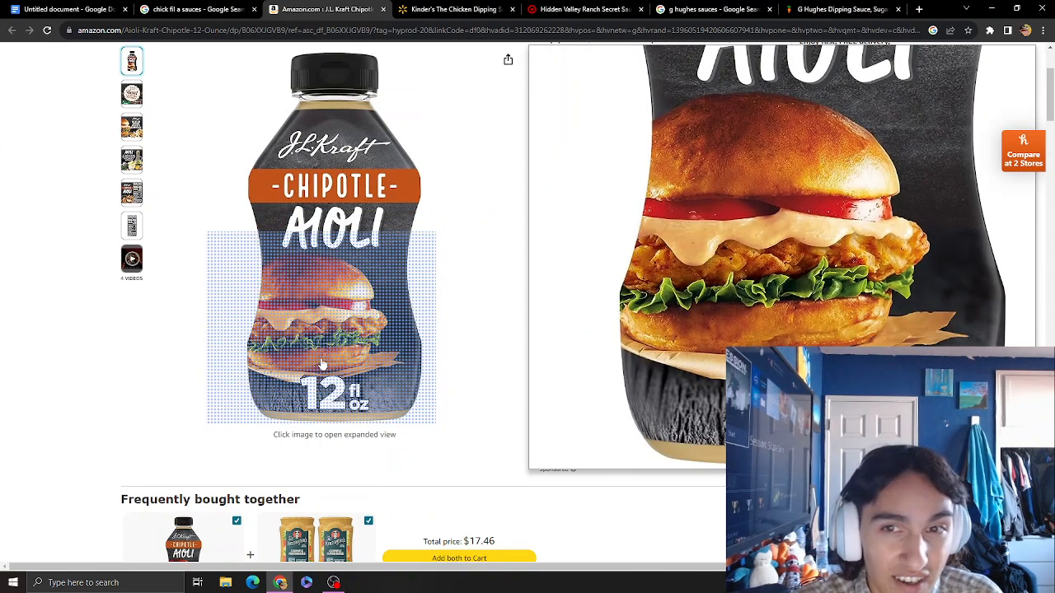
scroll("up", 3)
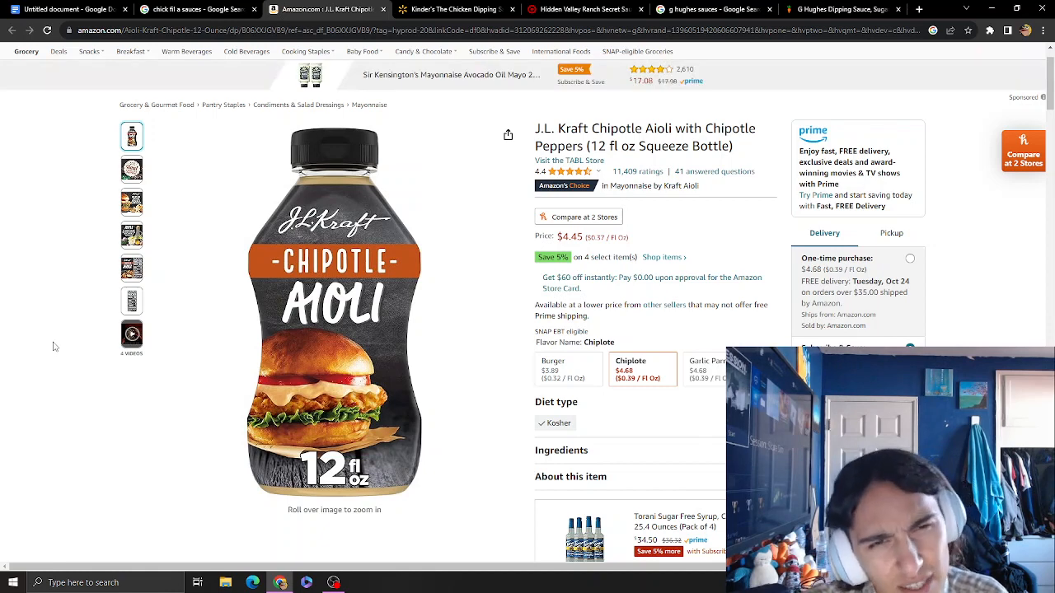
mouse_move(86, 346)
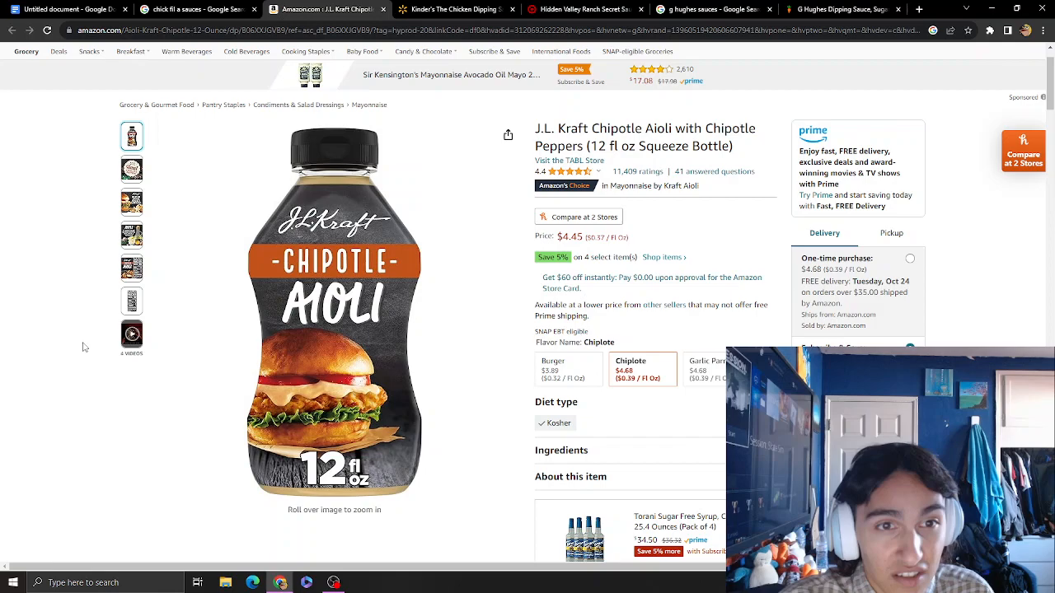
scroll("down", 3)
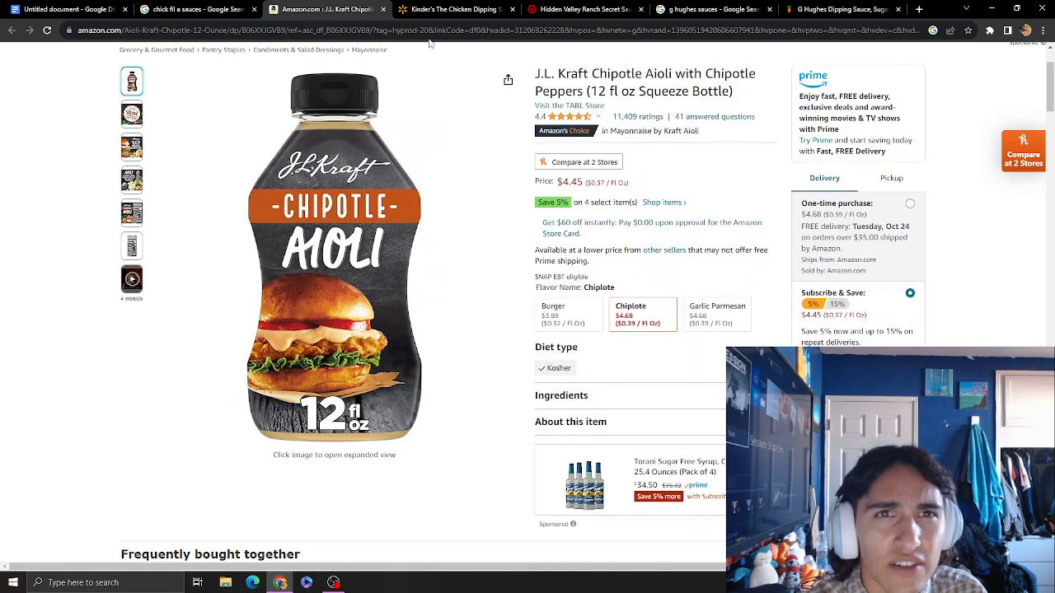
Show the Walmart page for Kinder's The Chicken Dipping Sauce 13.2oz at $5.23
left_click(452, 9)
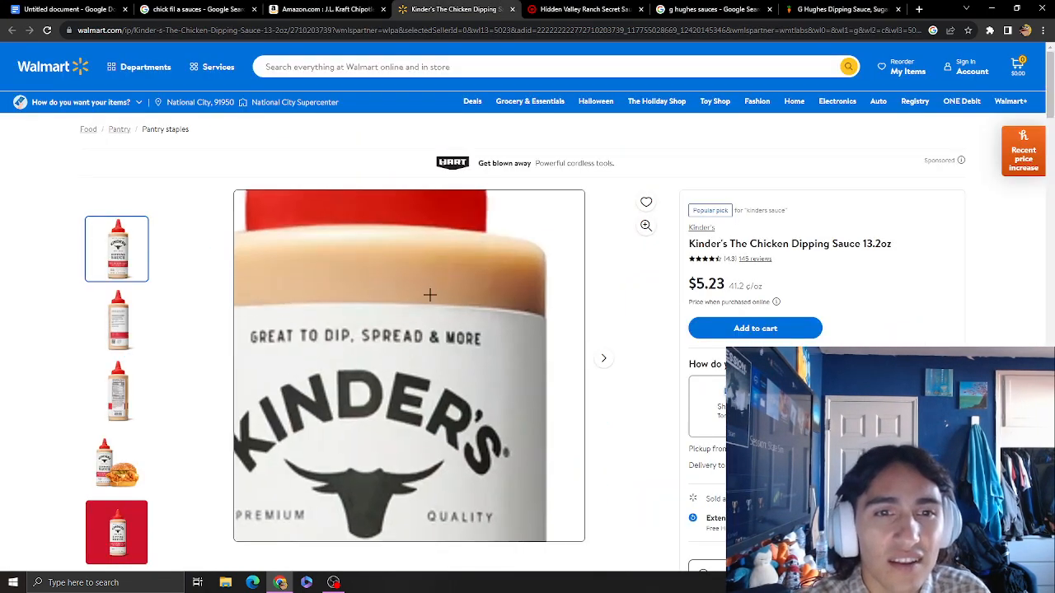
scroll("down", 3)
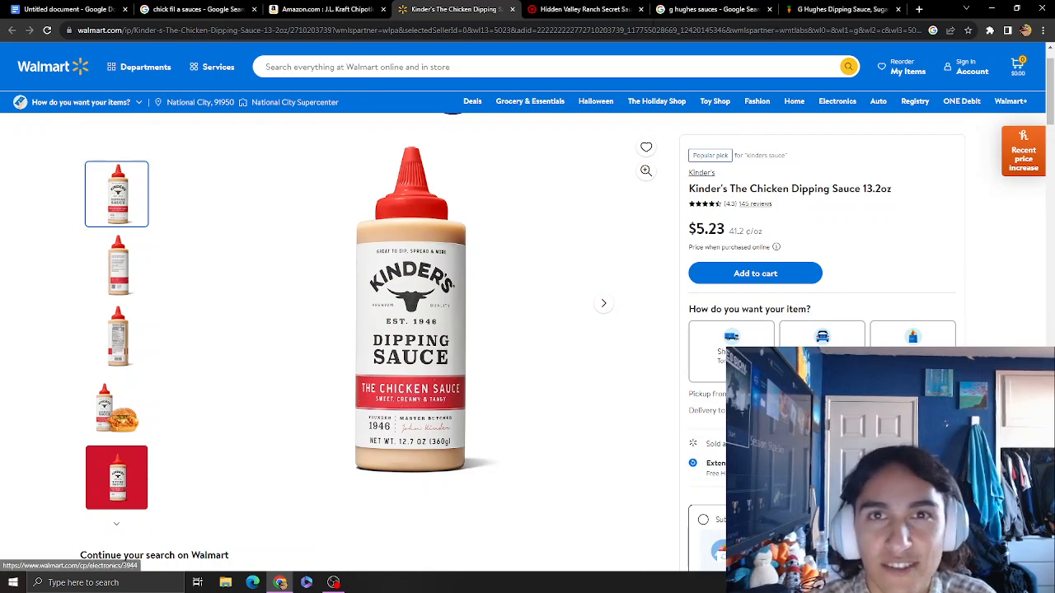
left_click(585, 10)
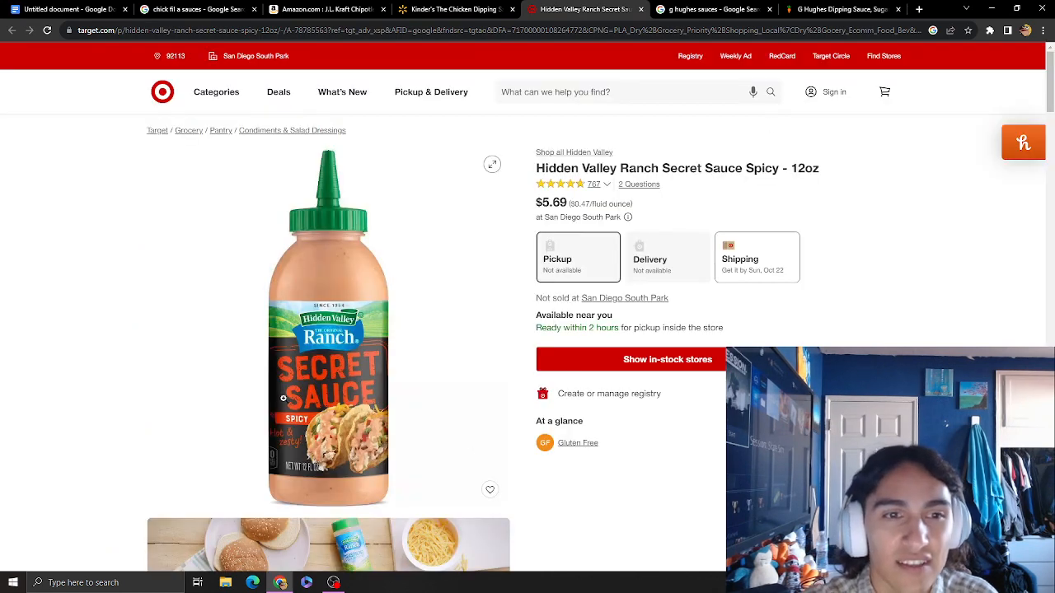
scroll("down", 3)
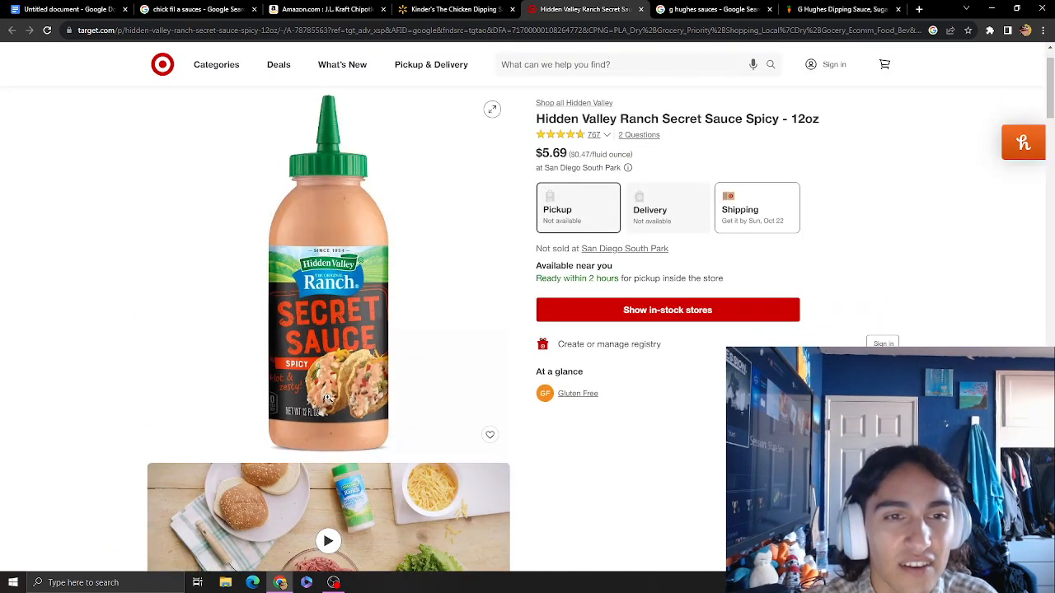
scroll("down", 3)
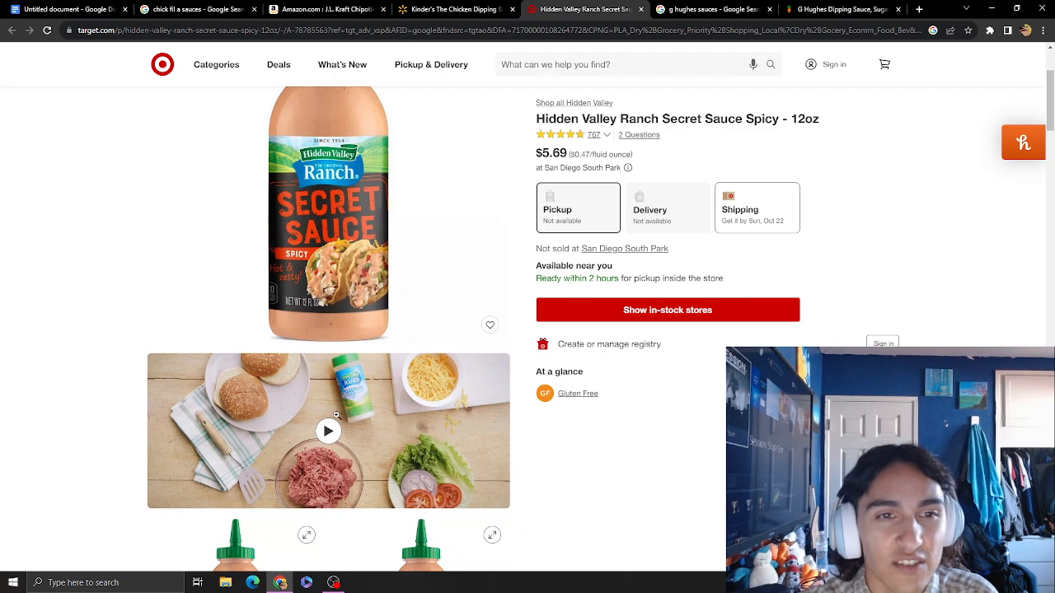
scroll("down", 3)
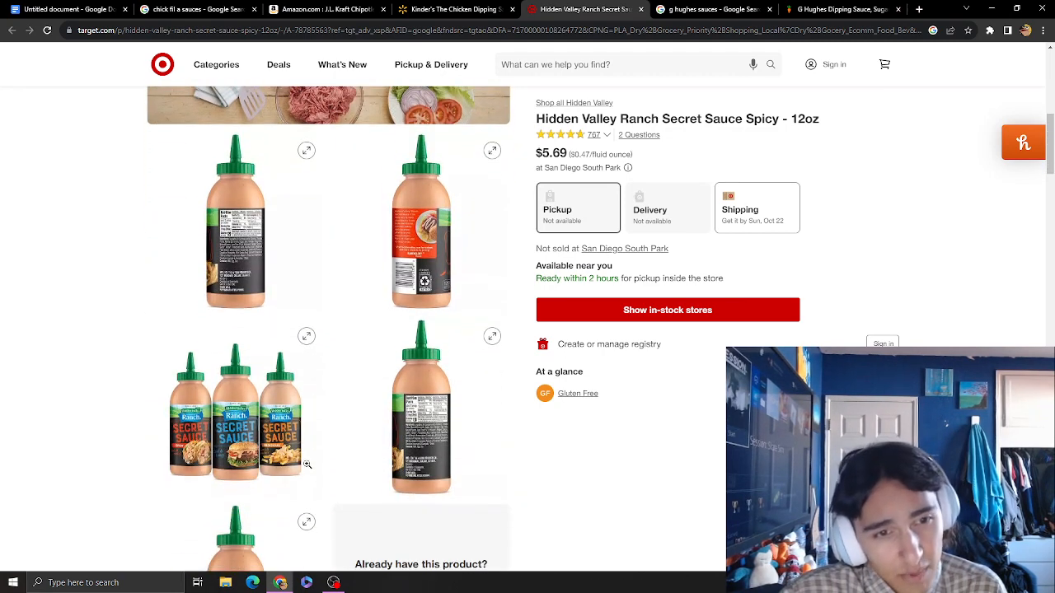
scroll("up", 3)
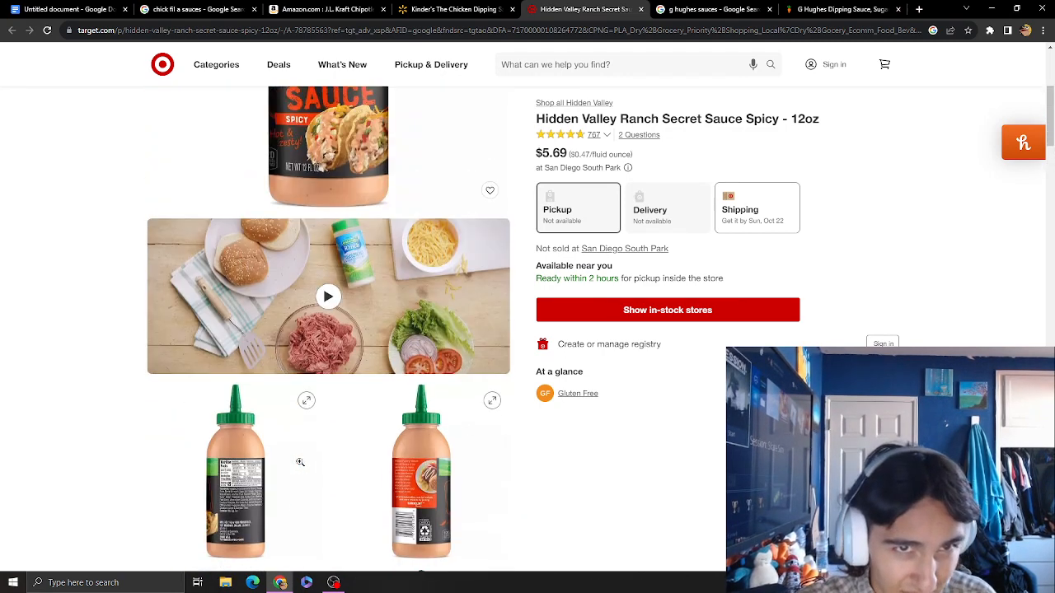
scroll("up", 3)
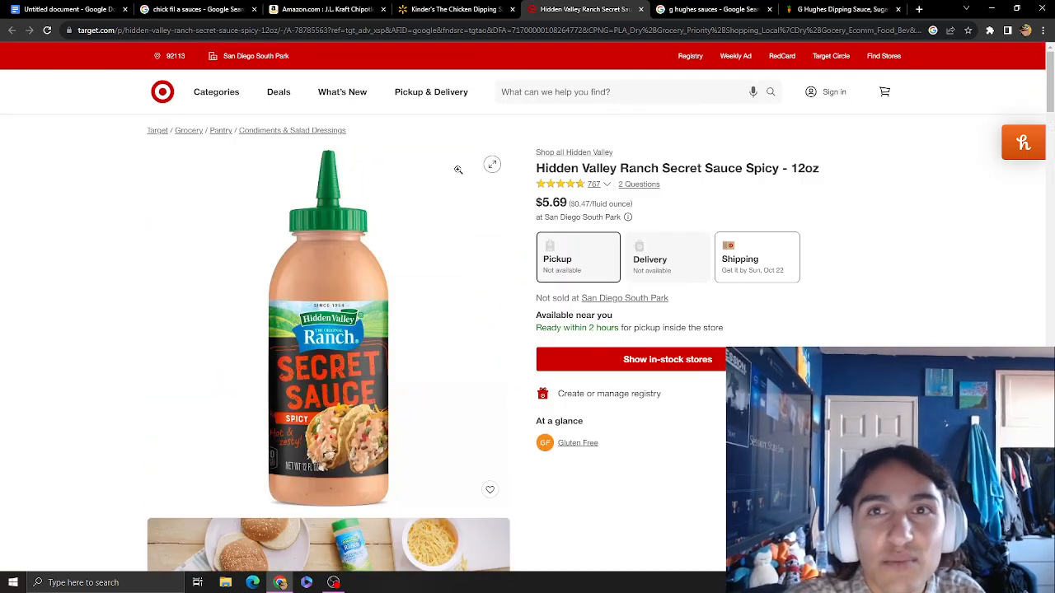
Show the Instacart page for G Hughes Sugar Free Famous Cluckin' sauce, cycling its bottle and nutrition photos
left_click(712, 10)
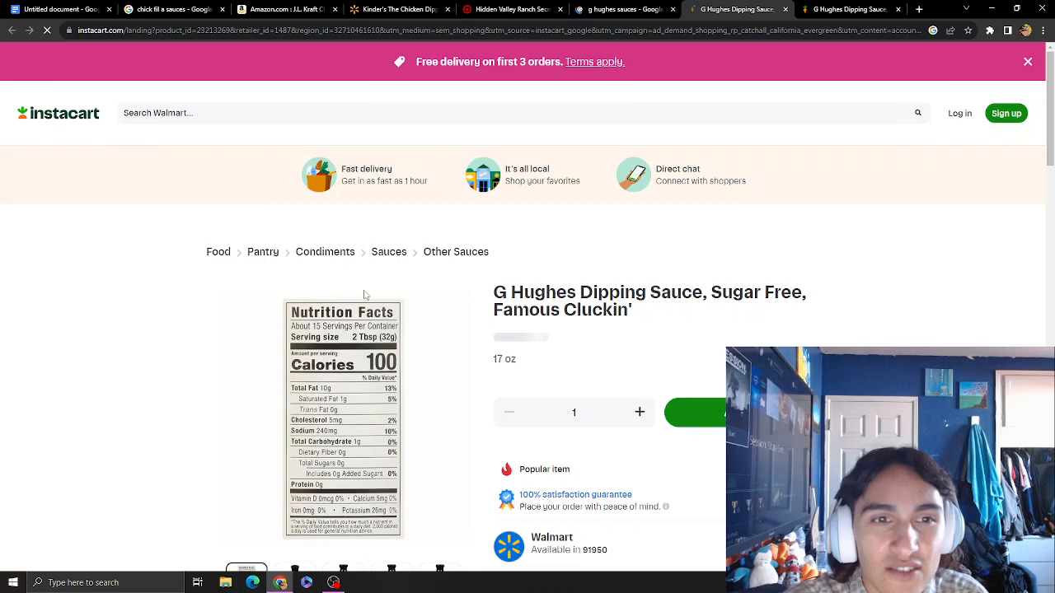
scroll("down", 3)
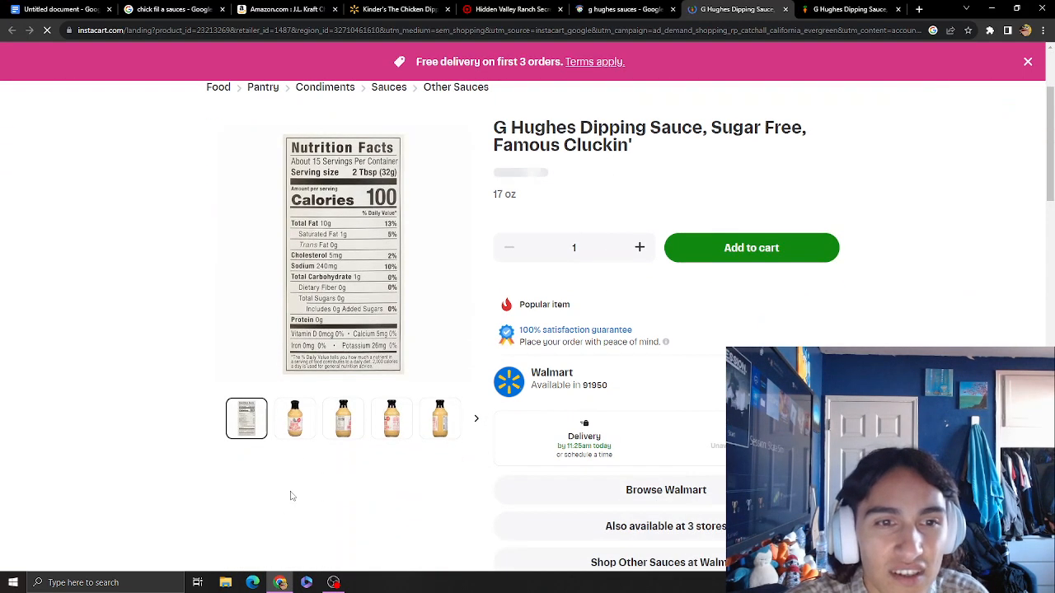
left_click(294, 418)
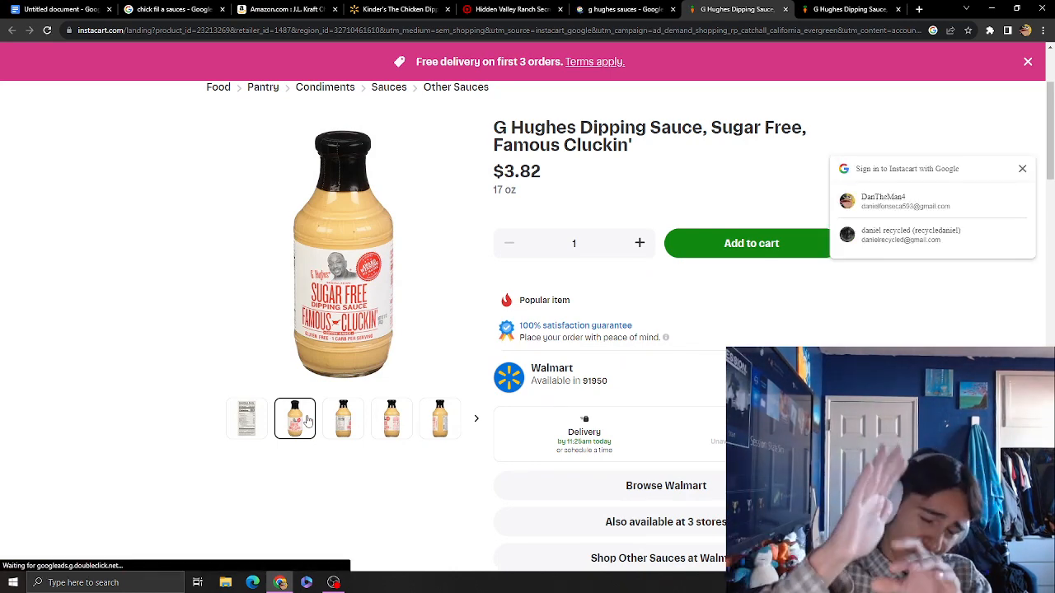
left_click(246, 419)
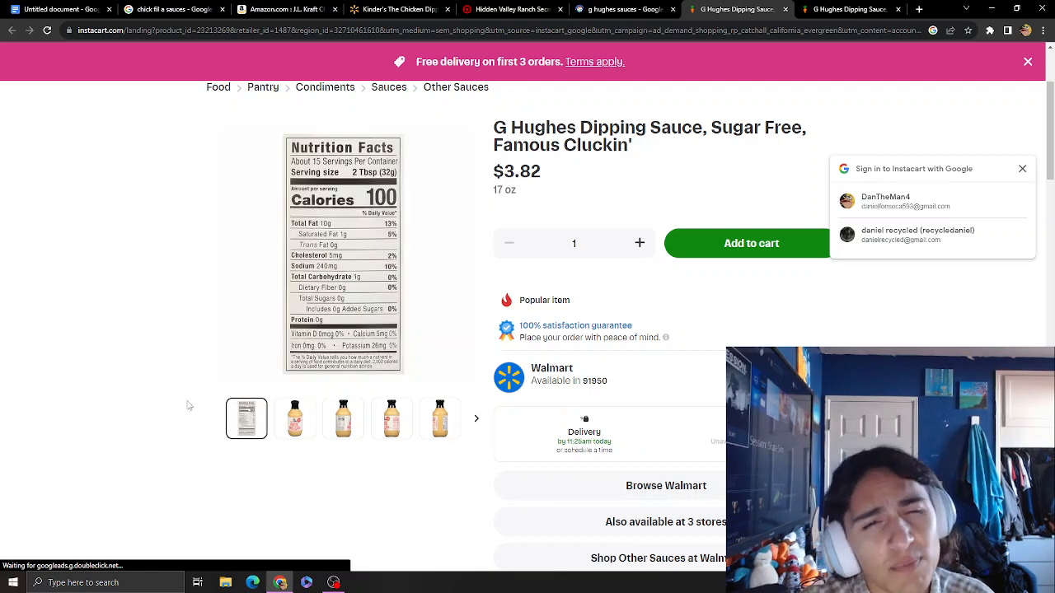
left_click(294, 419)
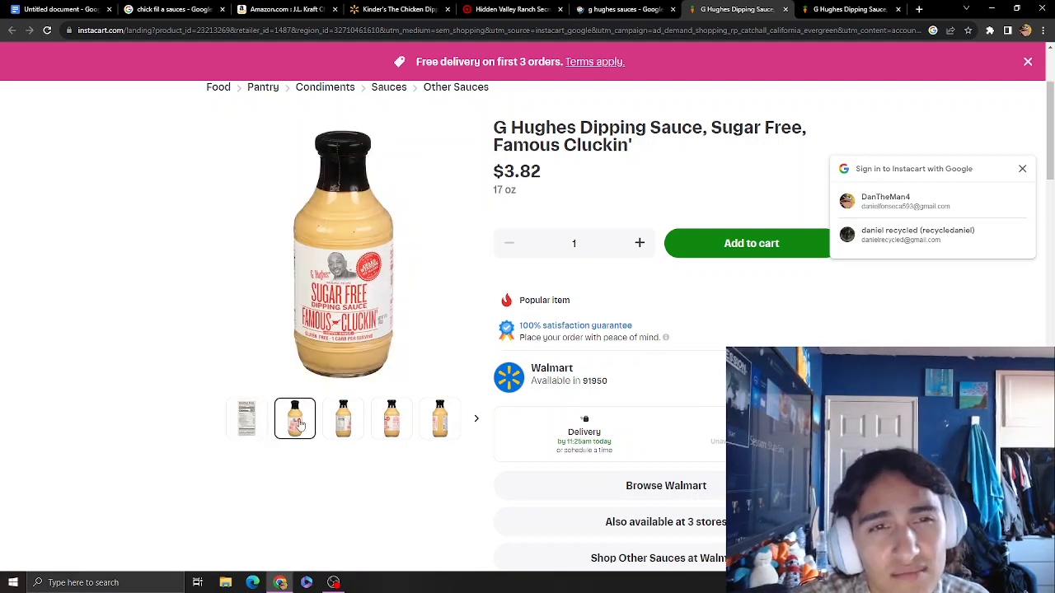
left_click(343, 419)
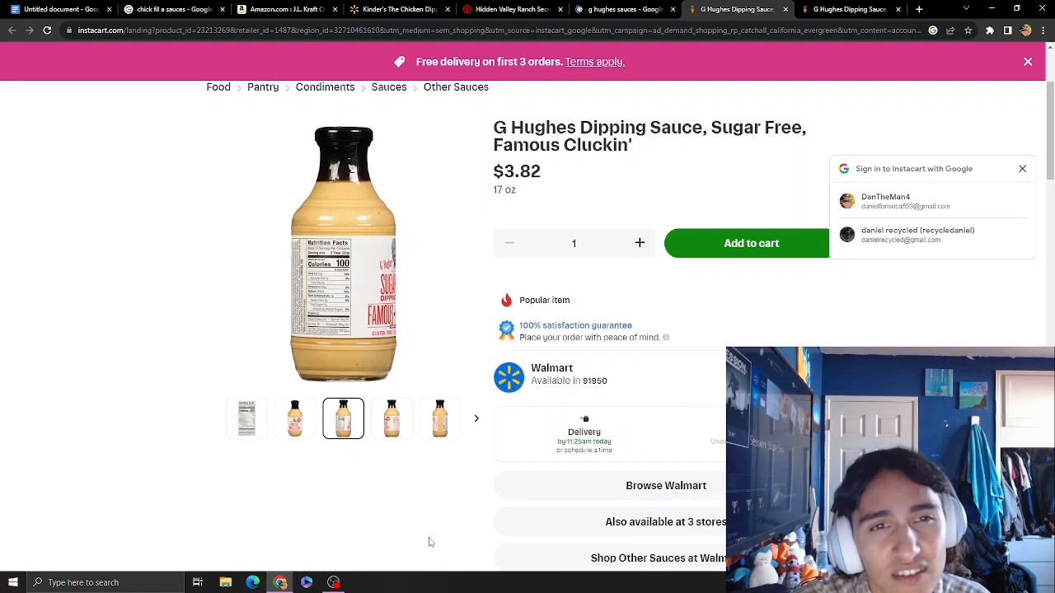
left_click(293, 419)
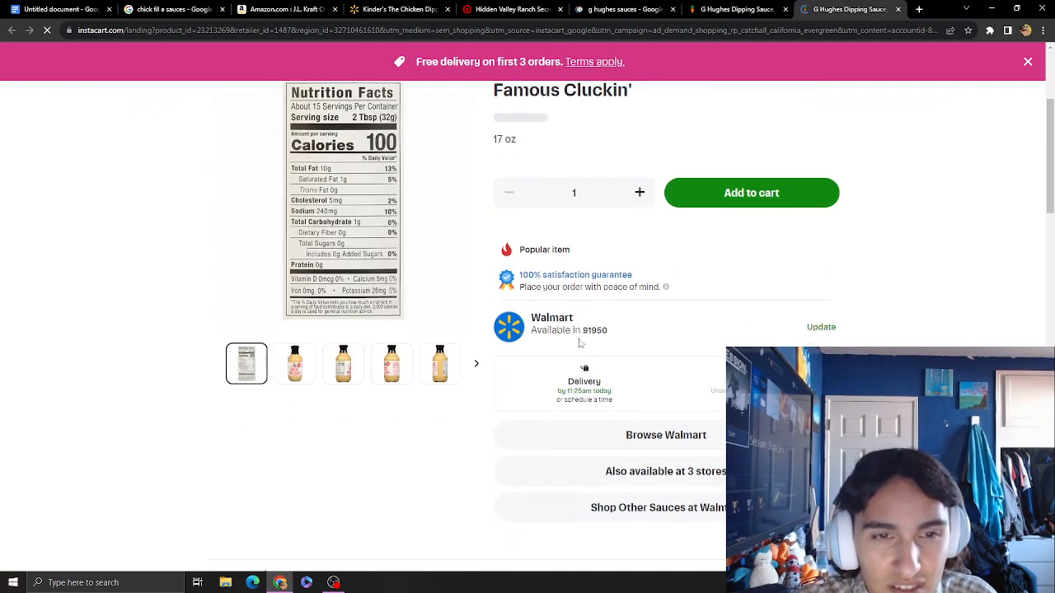
Flip back through the G Hughes search and Kinder's tabs to the chick fil a sauces images and browse more rows
left_click(623, 9)
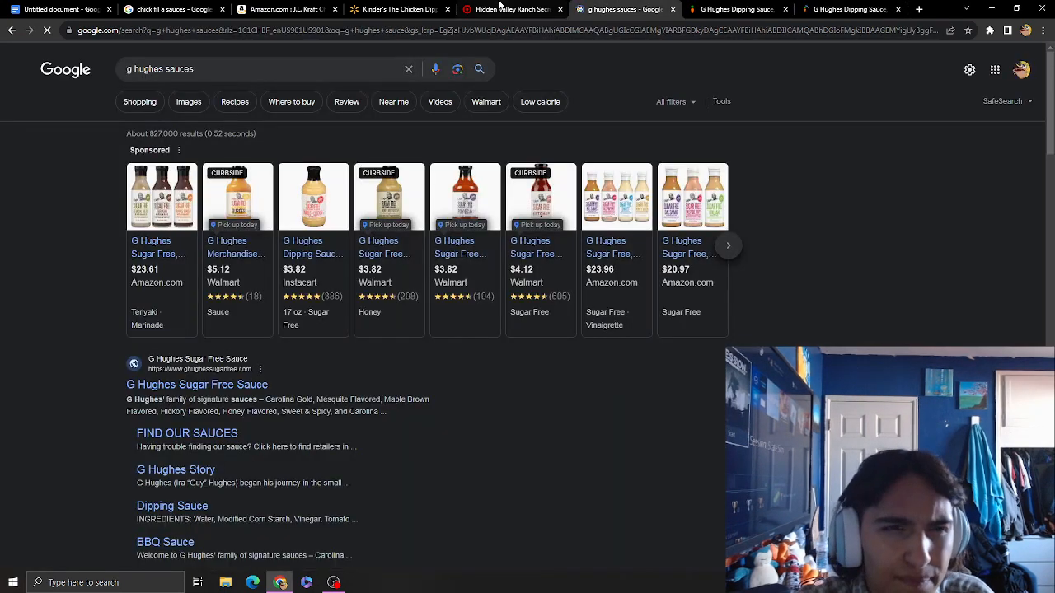
left_click(399, 10)
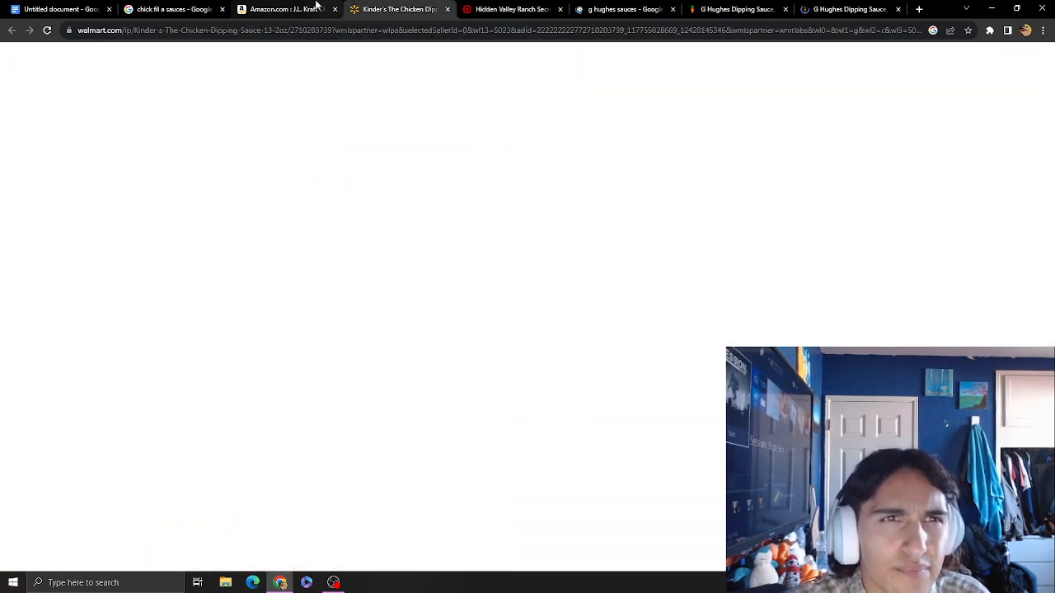
left_click(164, 10)
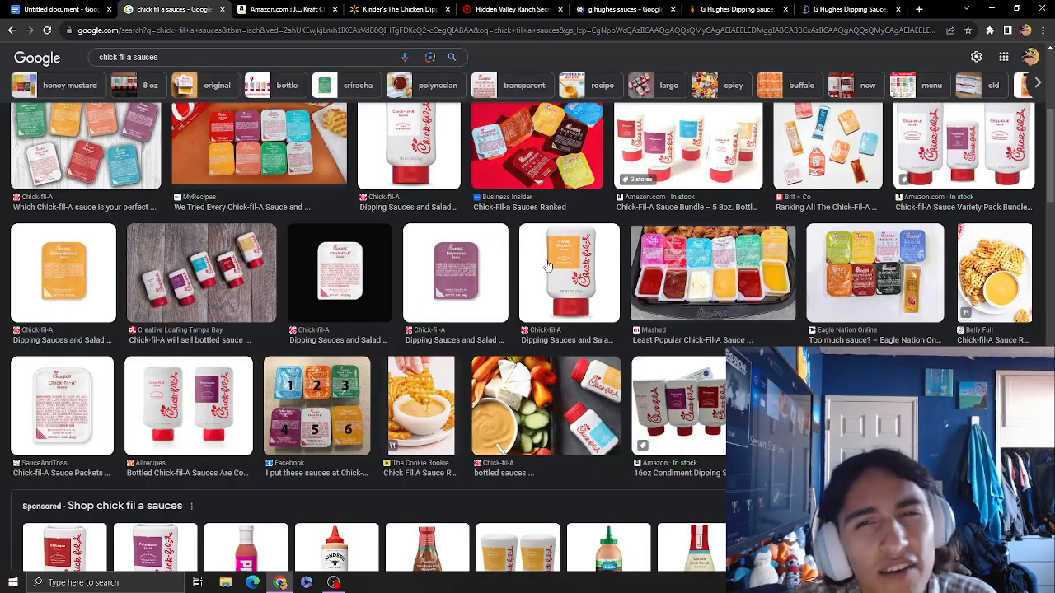
scroll("down", 3)
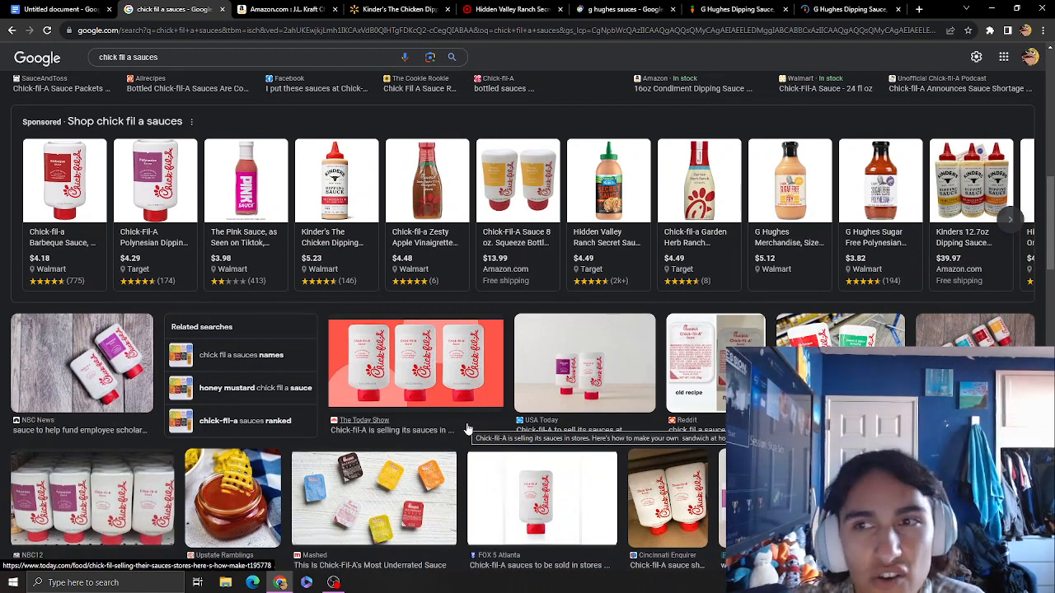
scroll("down", 3)
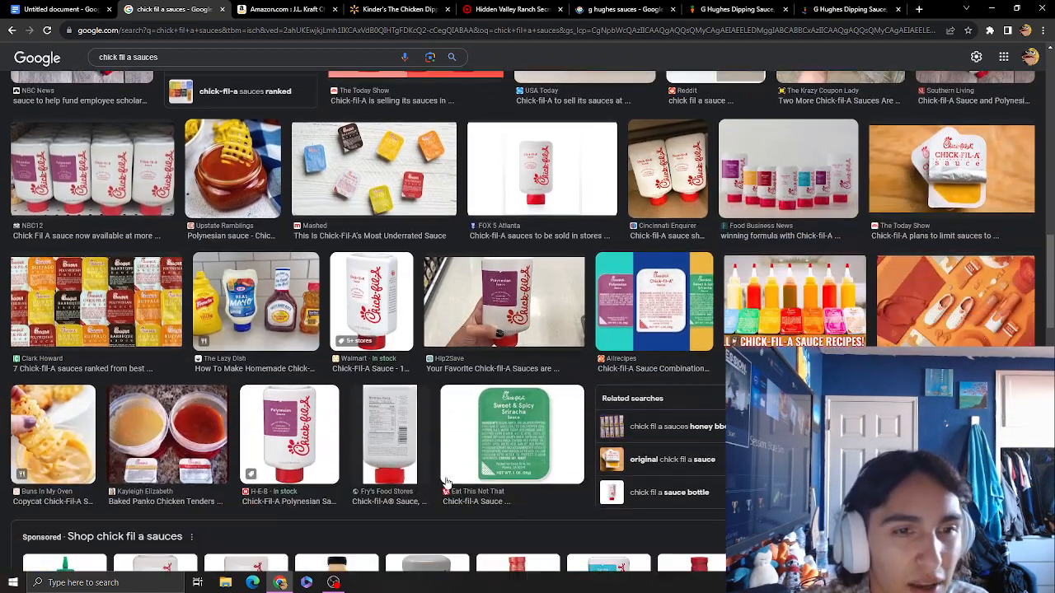
mouse_move(359, 486)
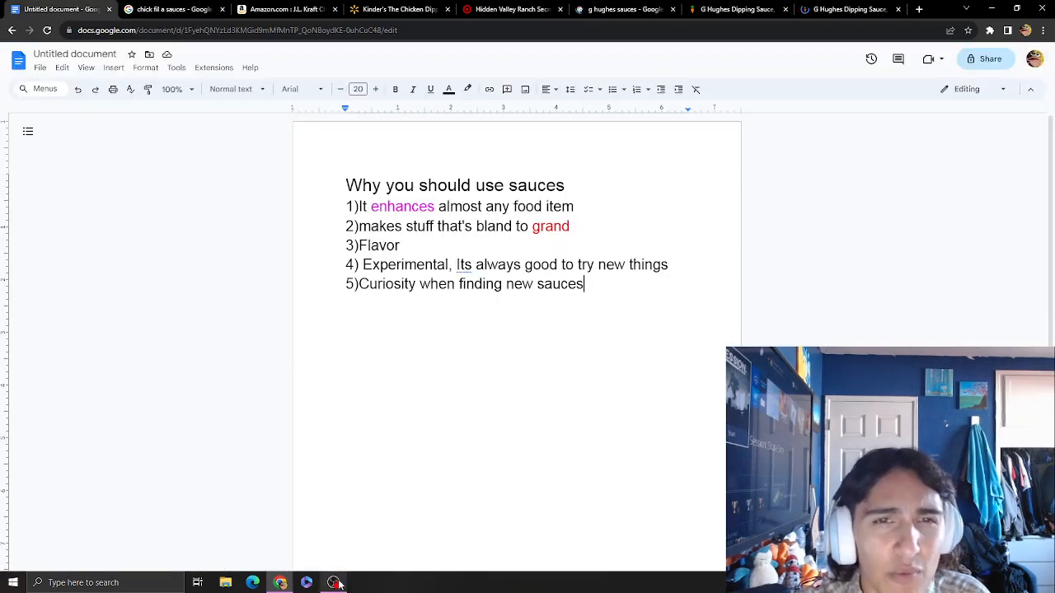
mouse_move(333, 583)
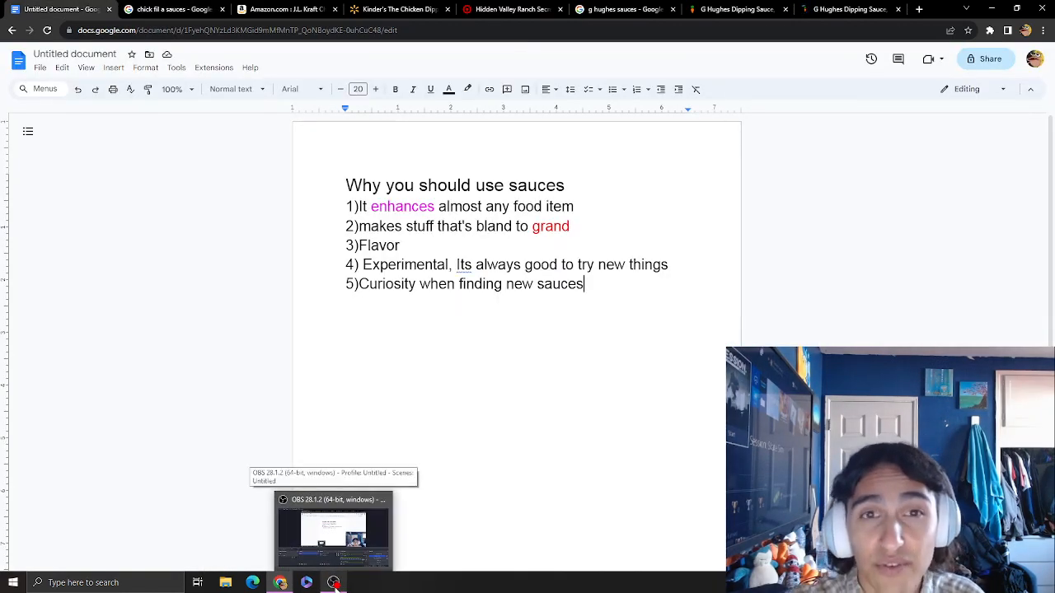